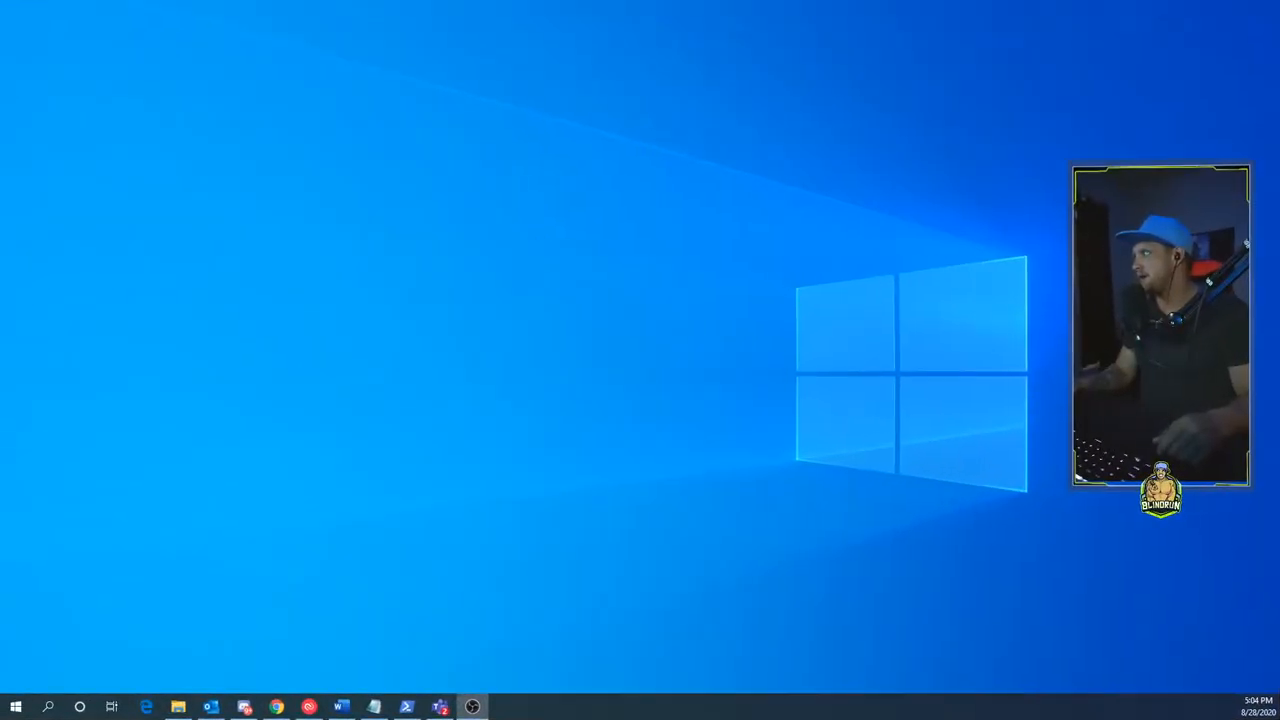
mouse_move(330, 548)
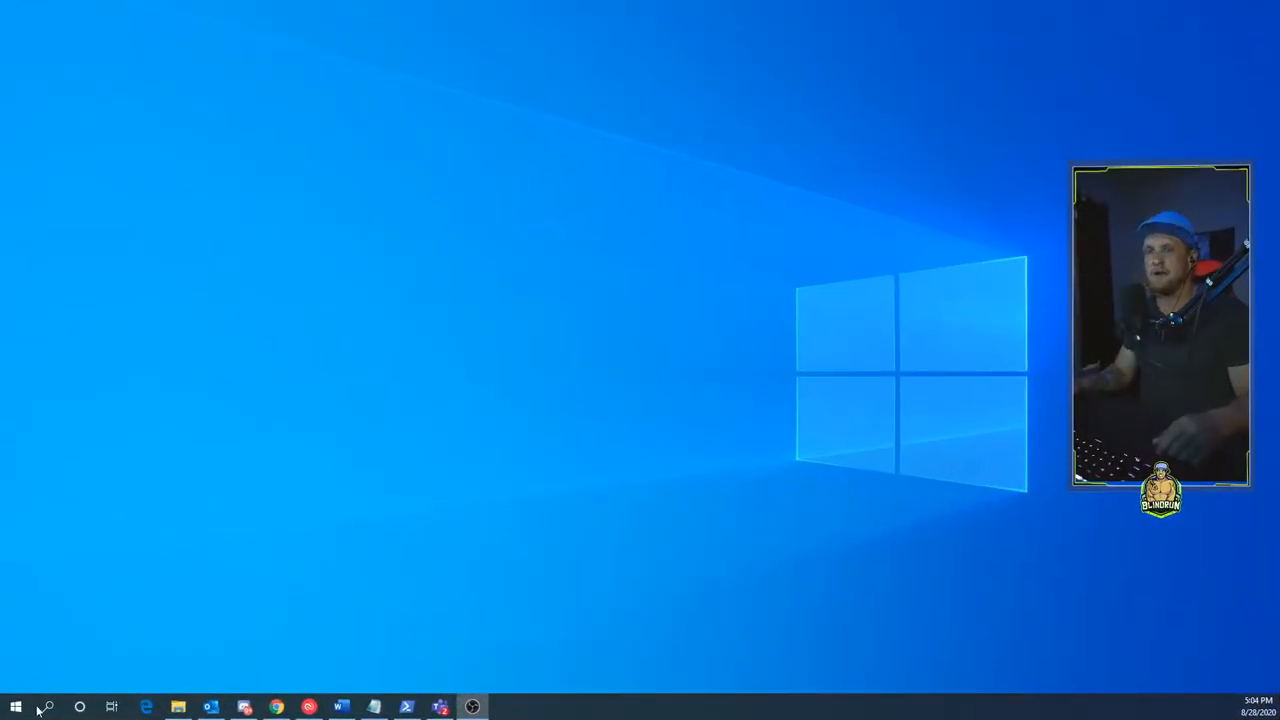
Step: Launch 4K Capture Utility from its taskbar icon
click(46, 707)
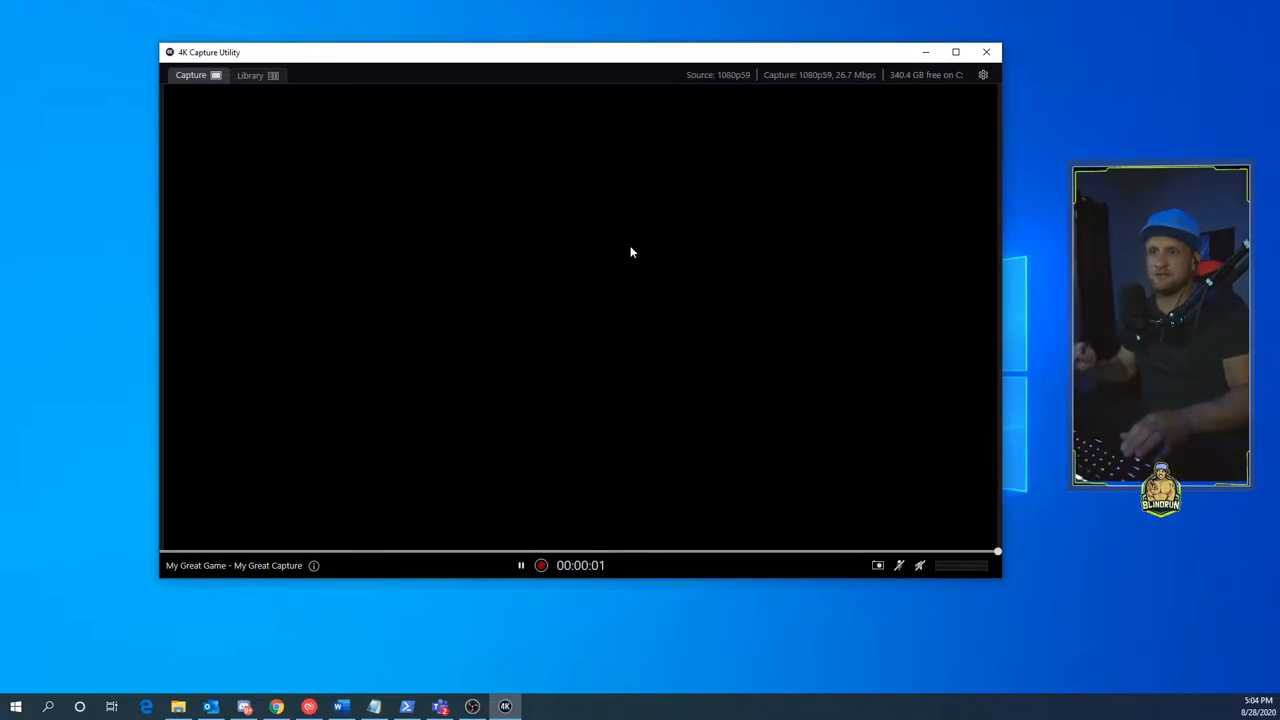
mouse_move(772, 192)
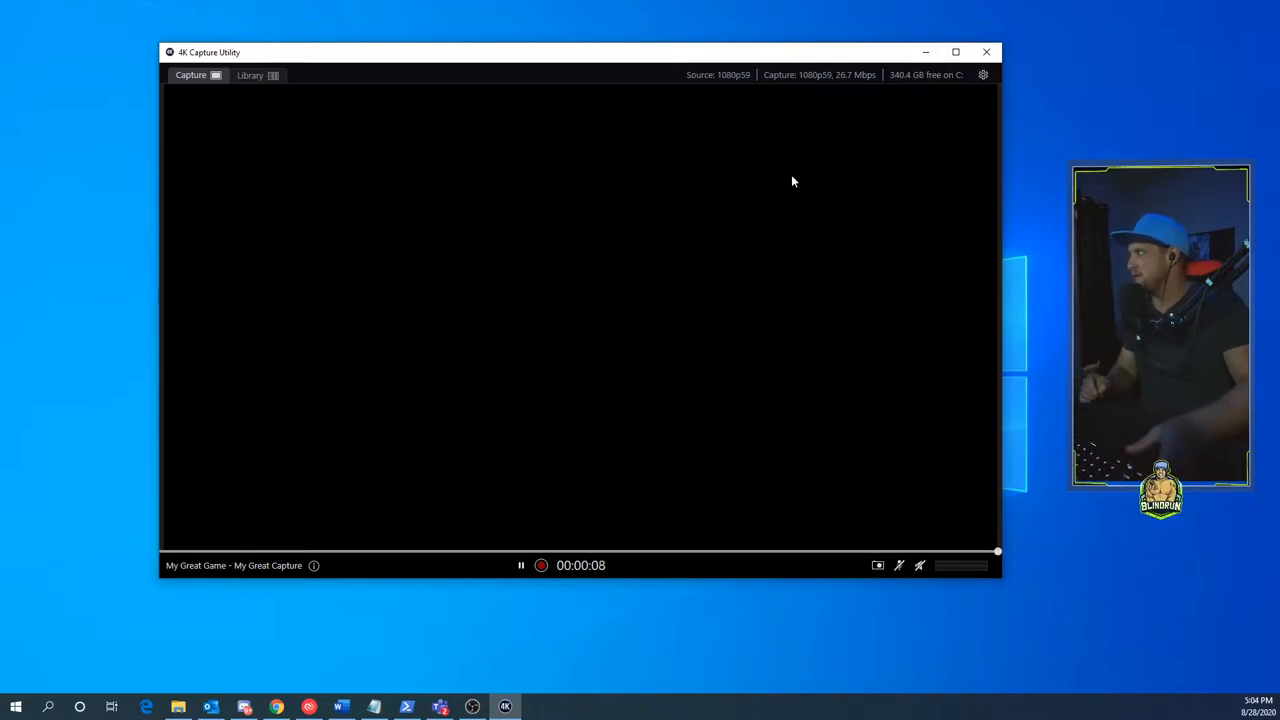
Step: Open Preferences from the gear icon, landing on the General tab
click(982, 74)
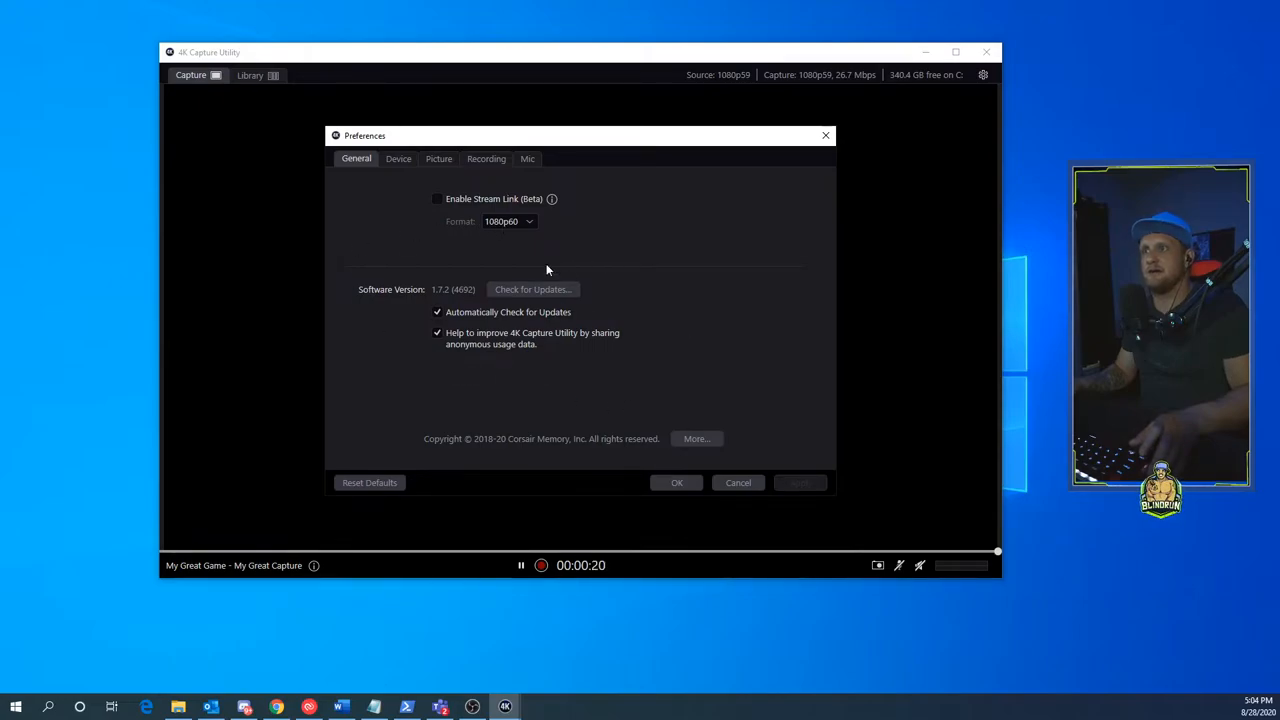
mouse_move(410, 217)
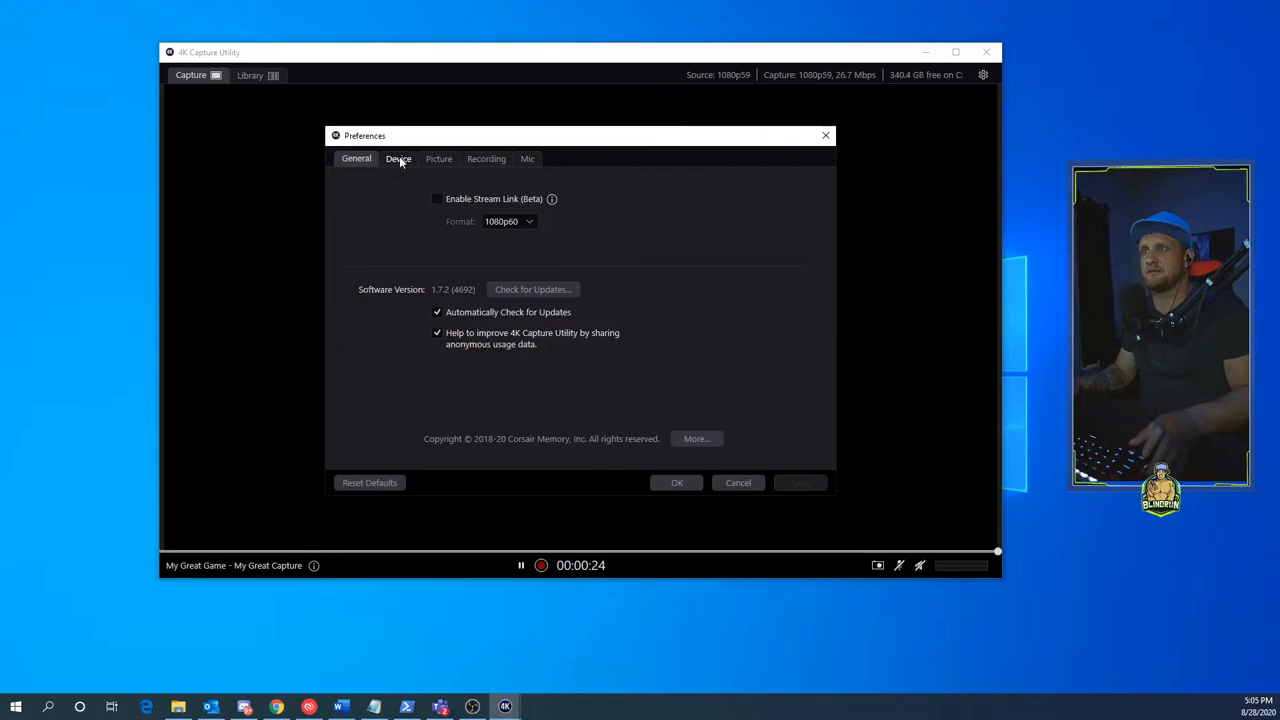
Step: On the Device tab, choose Cam Link 4K as the capture device
click(398, 159)
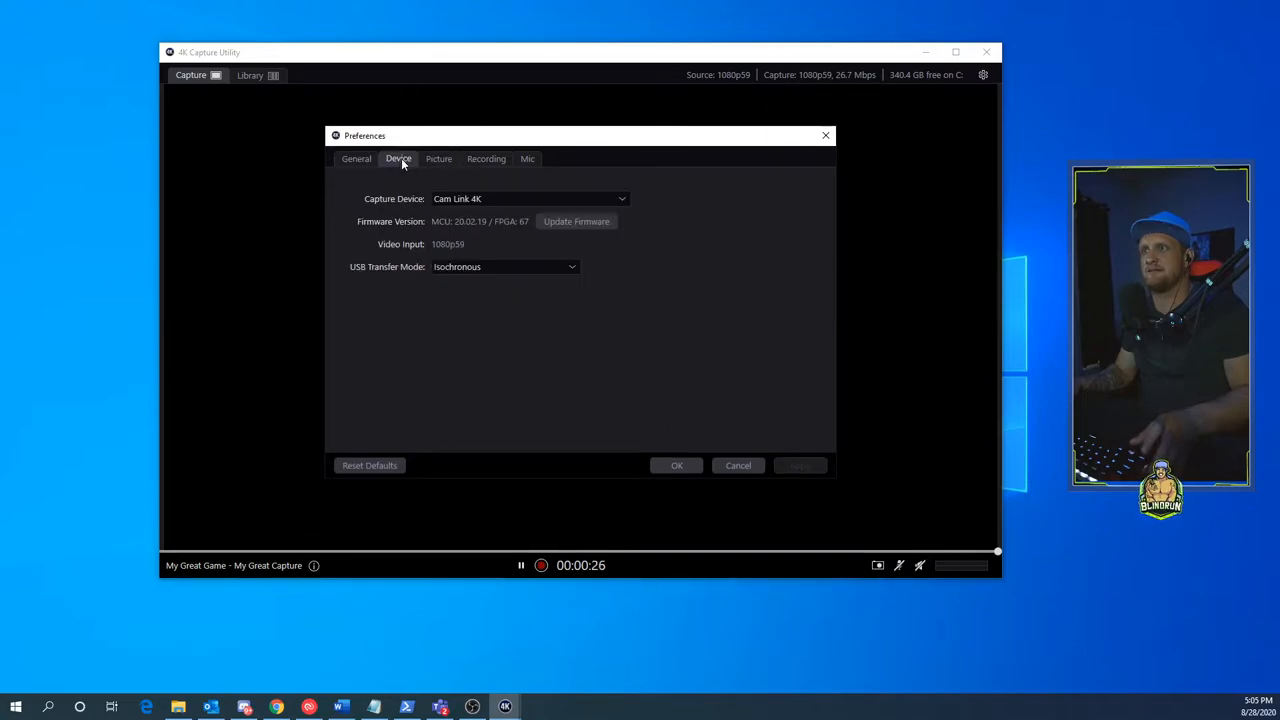
mouse_move(385, 204)
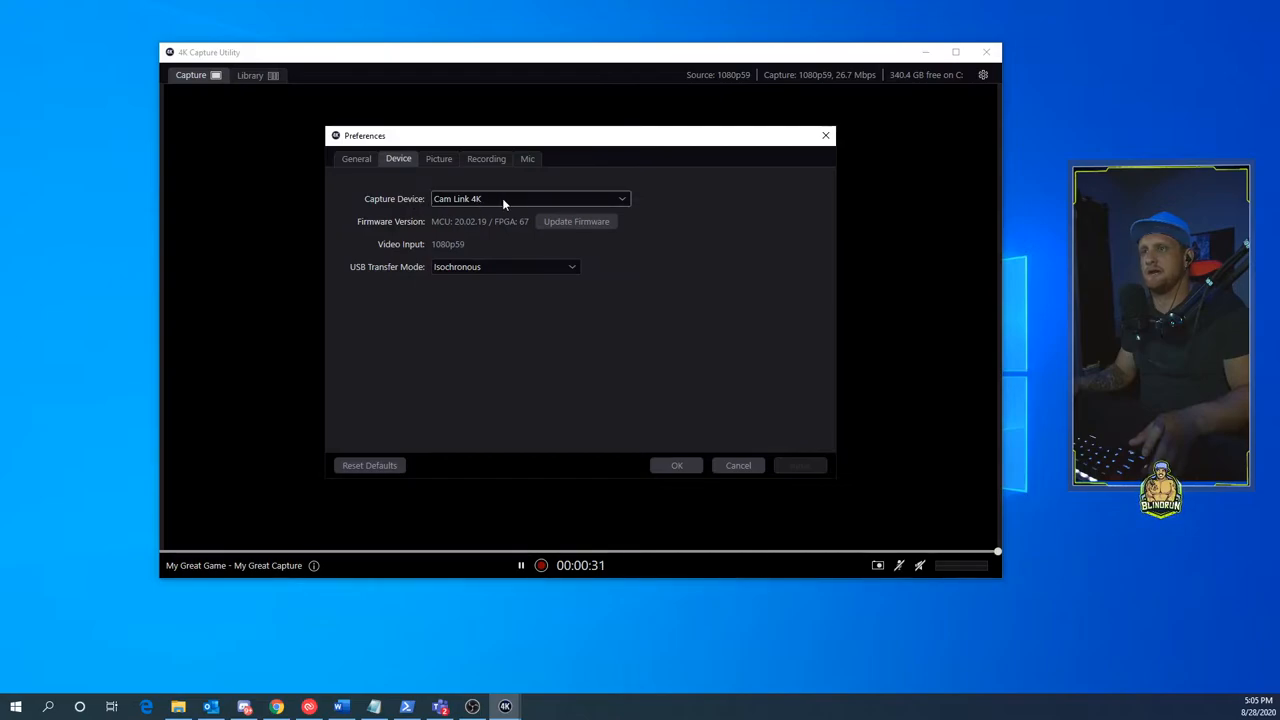
click(528, 198)
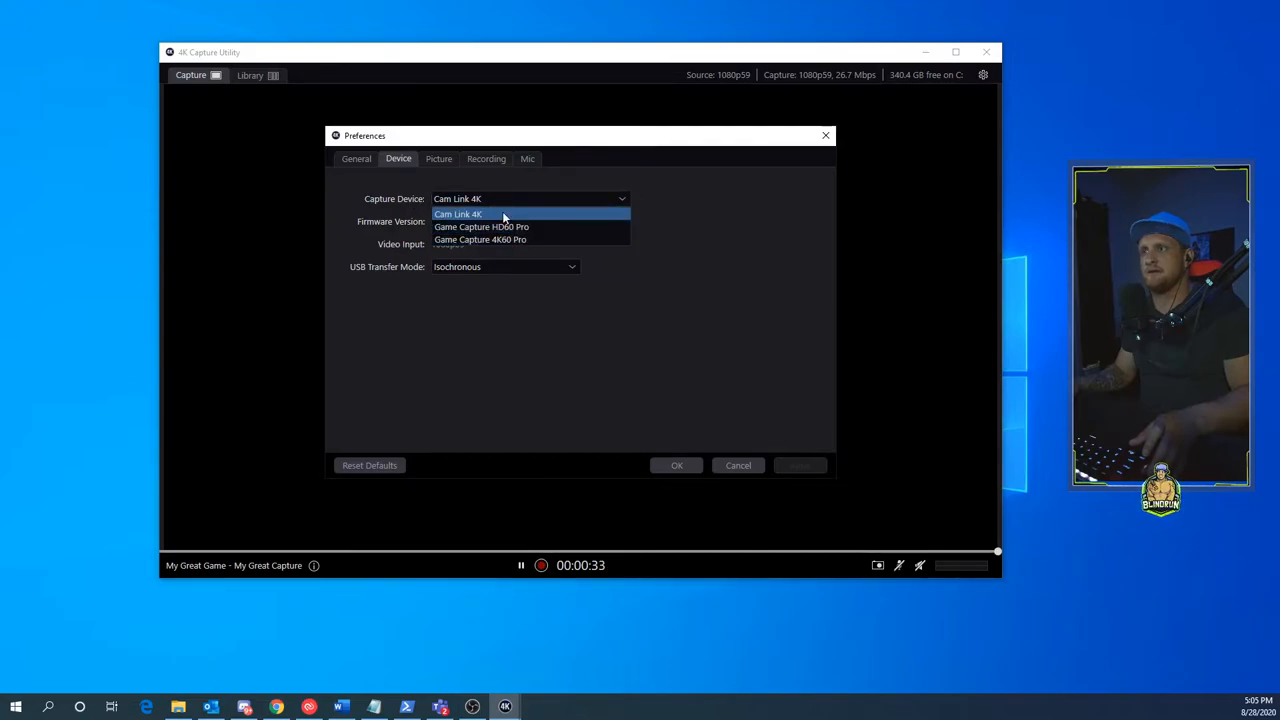
mouse_move(460, 217)
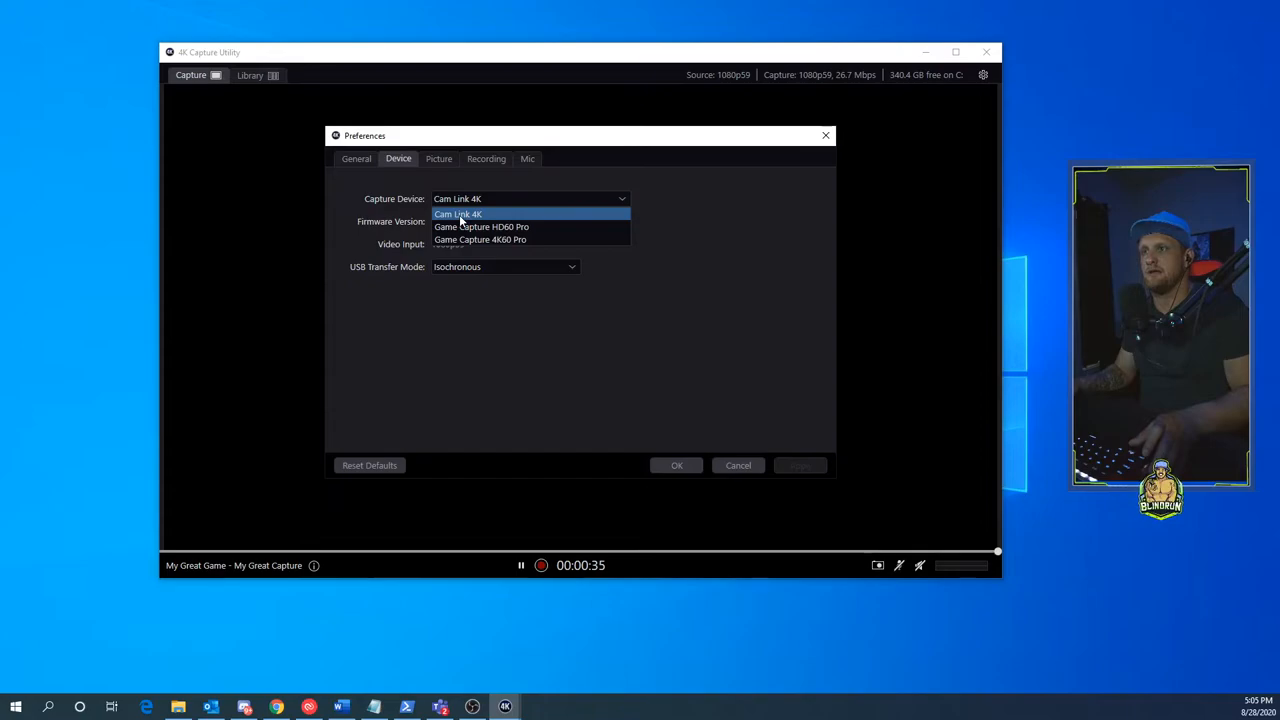
click(457, 214)
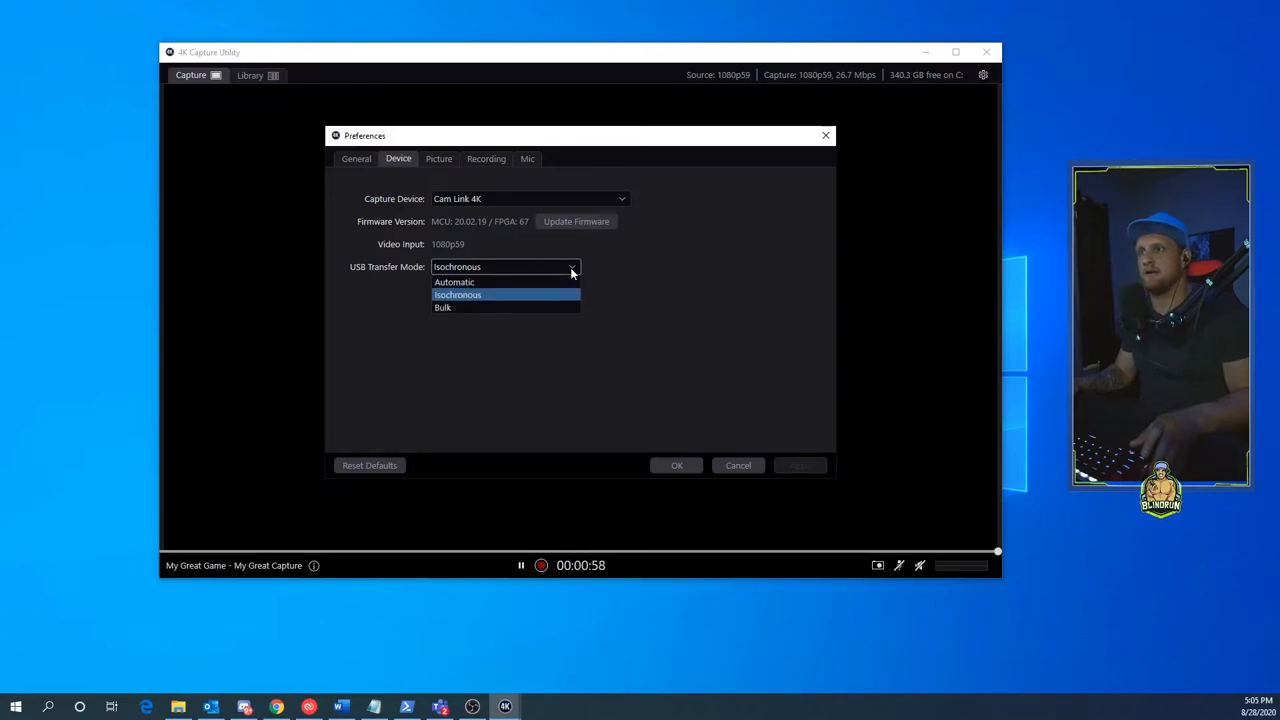
mouse_move(442, 307)
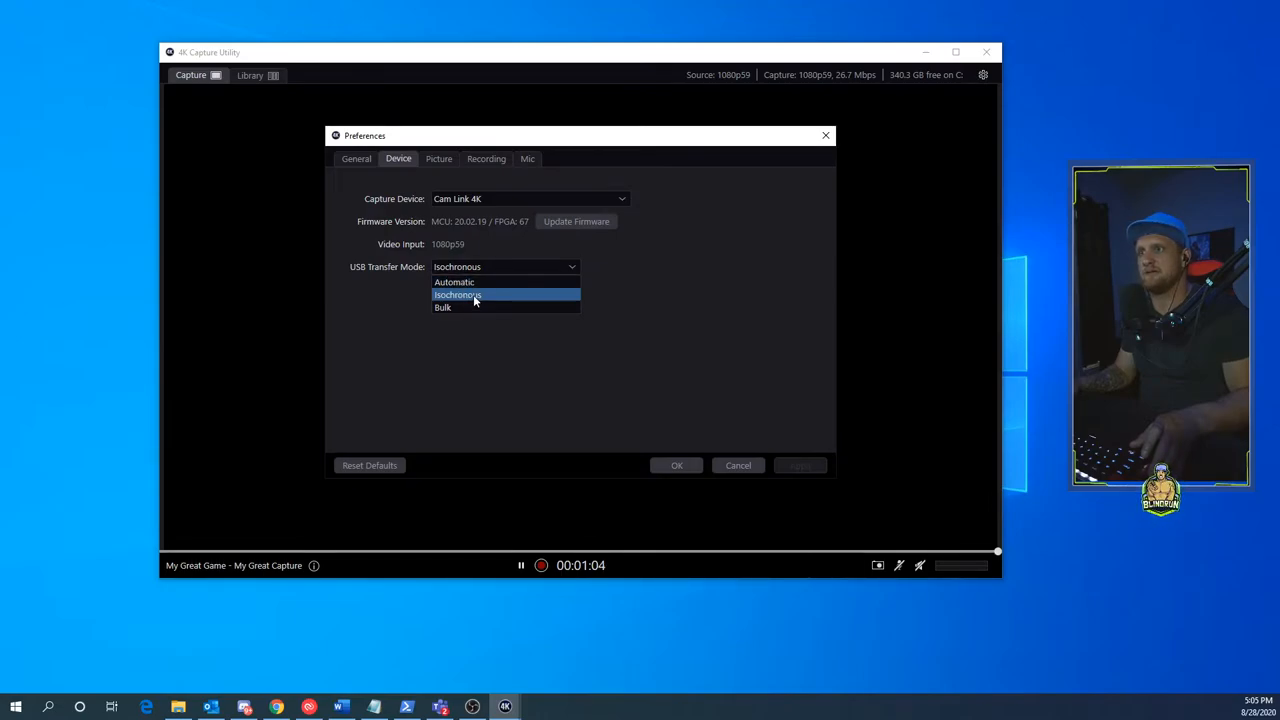
Step: Choose Isochronous as the USB Transfer Mode
click(457, 295)
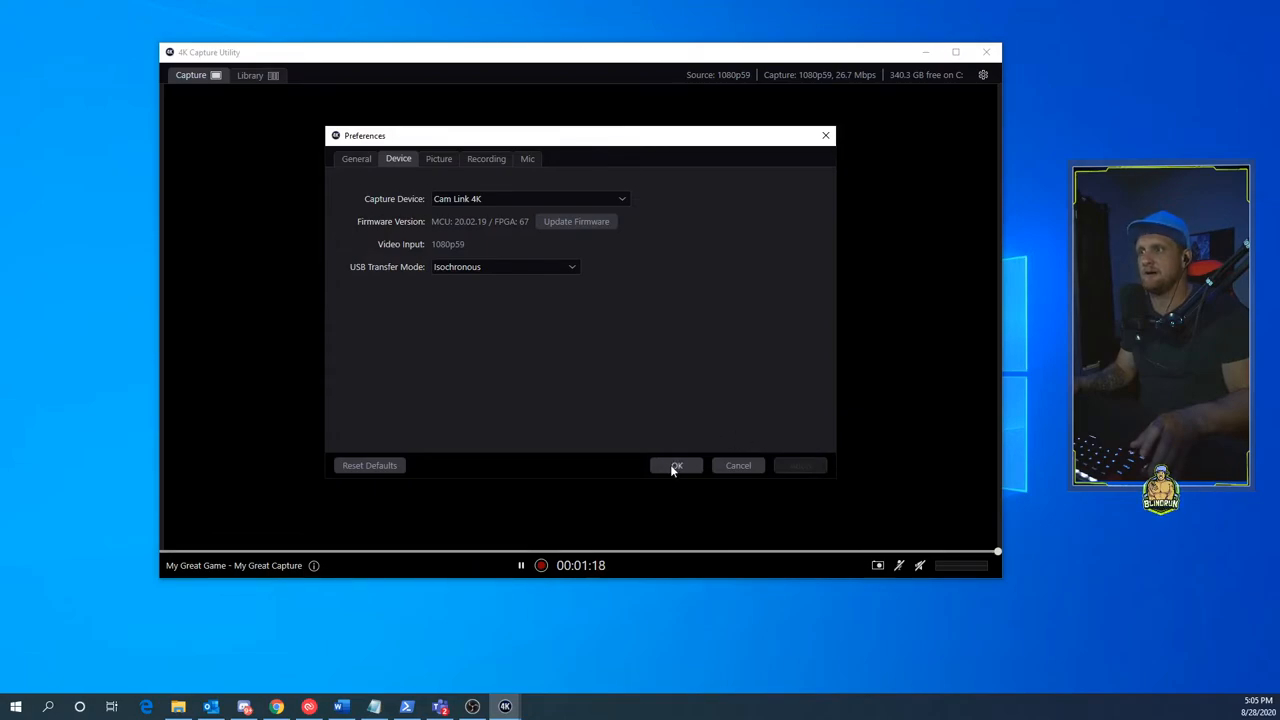
Step: Confirm the Preferences changes with OK
click(676, 465)
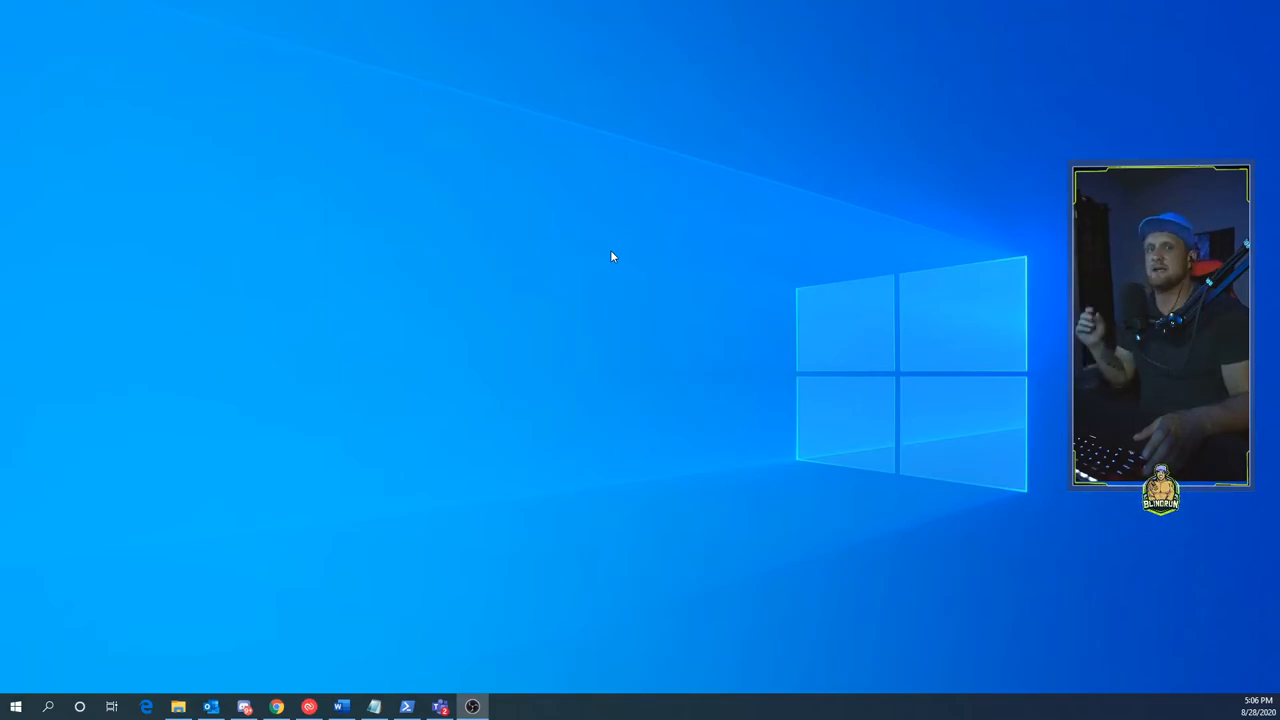
mouse_move(547, 280)
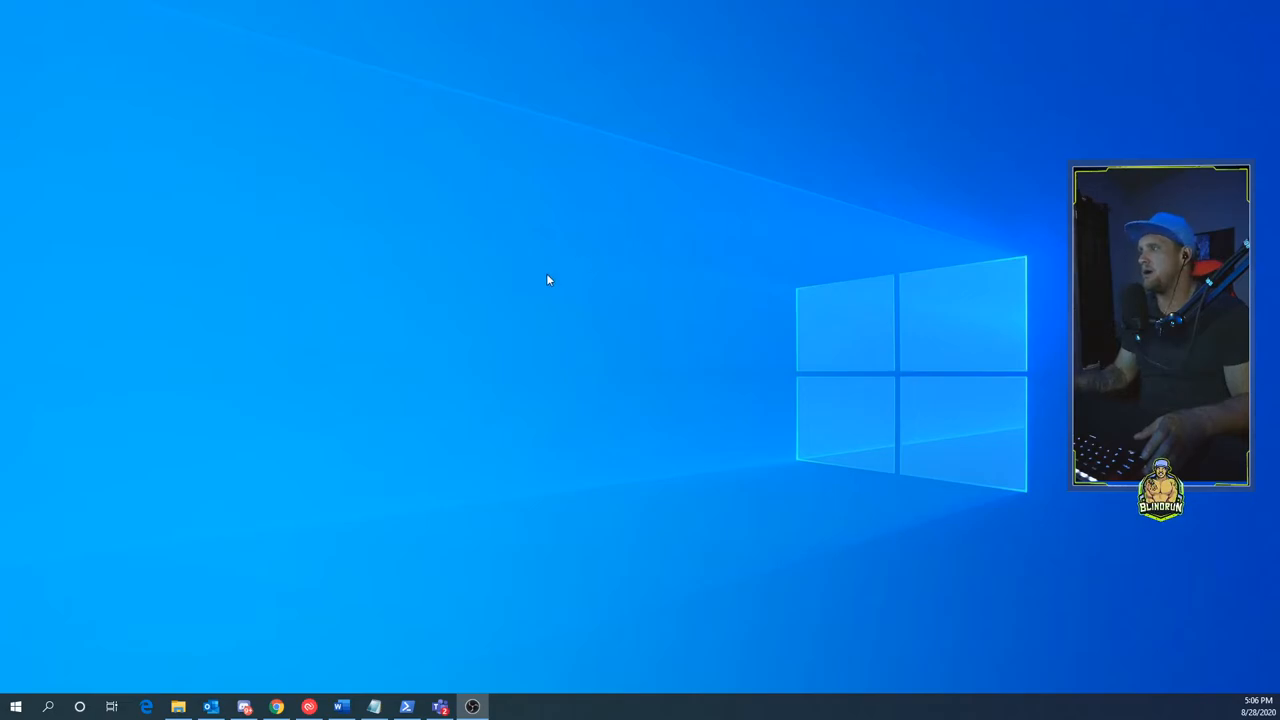